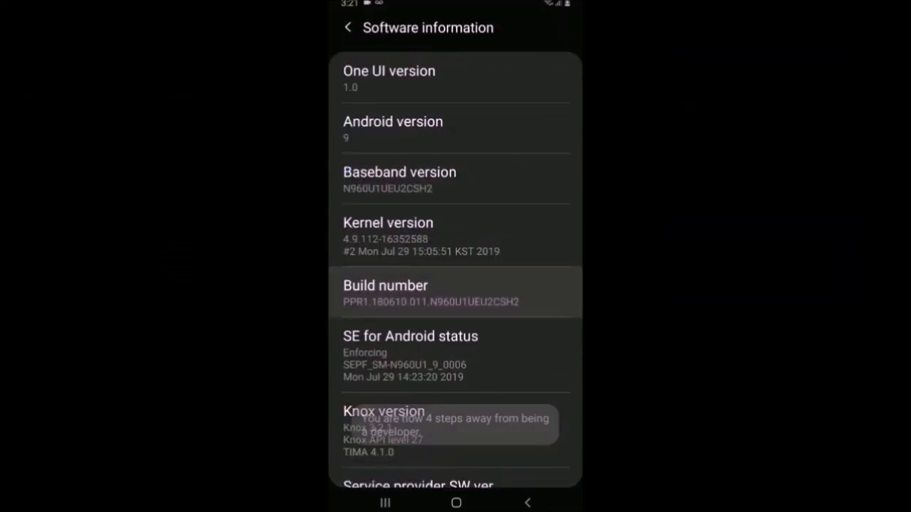
# - Unlock developer options via Build number and switch USB debugging on
pyautogui.click(430, 293)
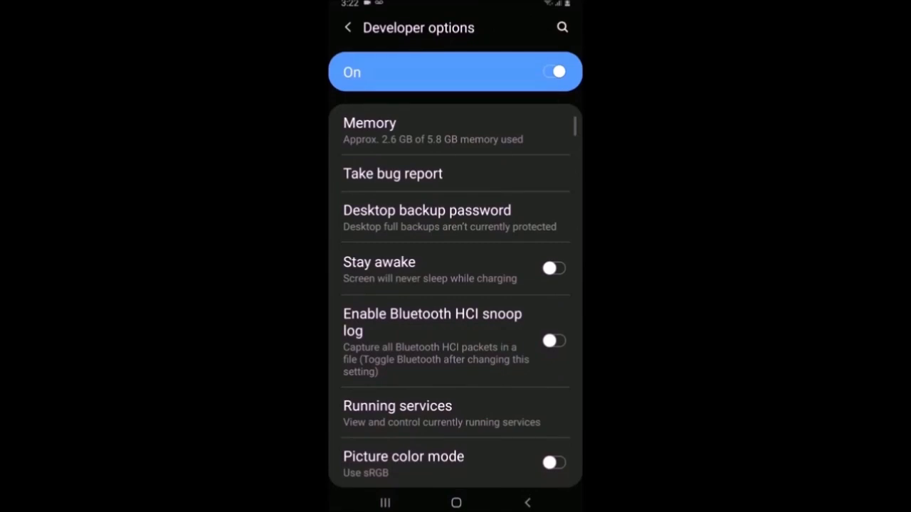
pyautogui.scroll(-3)
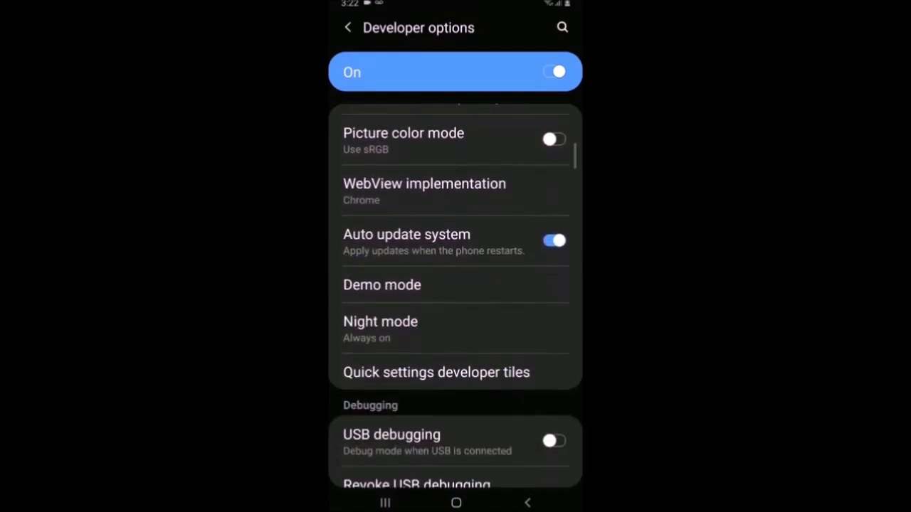
pyautogui.click(553, 441)
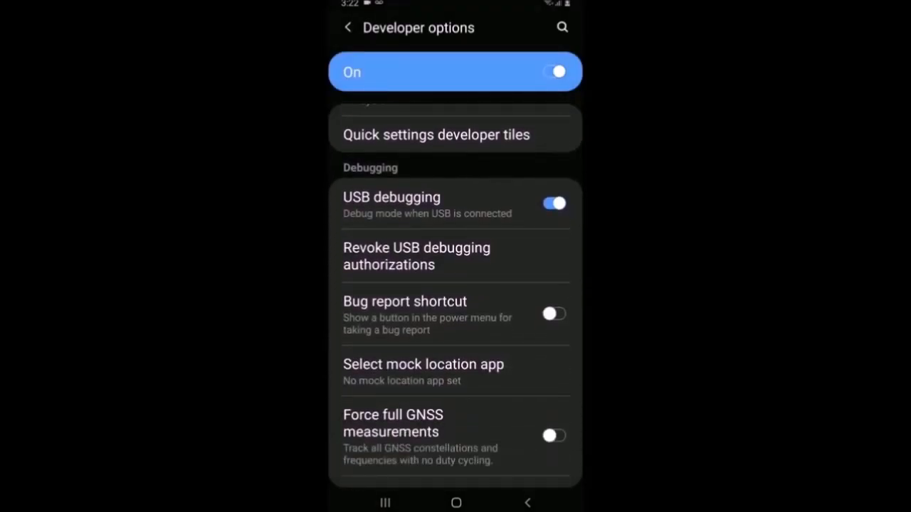
# - Revoke prior USB debugging authorizations and switch Verify apps over USB off
pyautogui.click(415, 256)
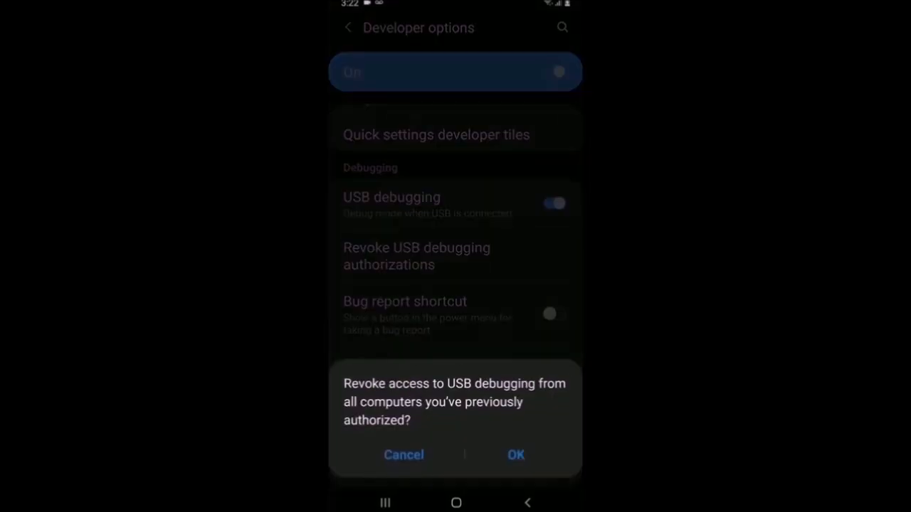
pyautogui.click(516, 455)
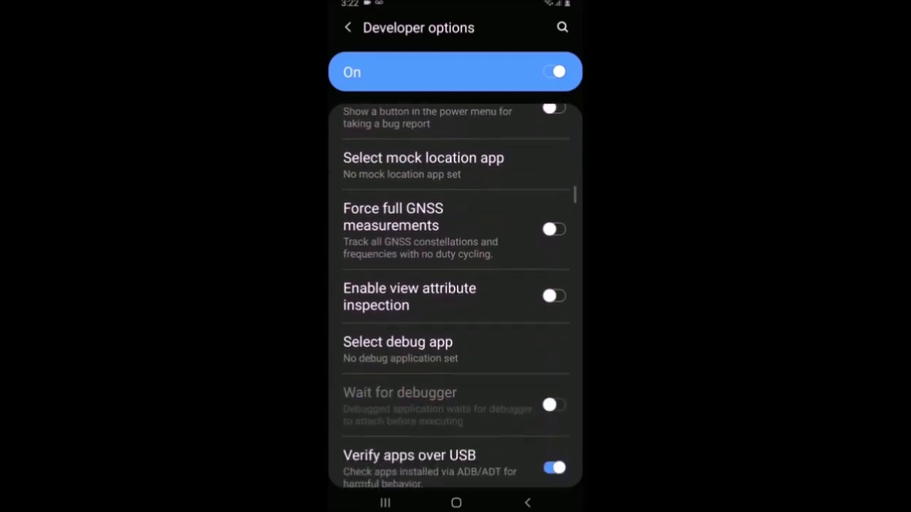
pyautogui.scroll(-3)
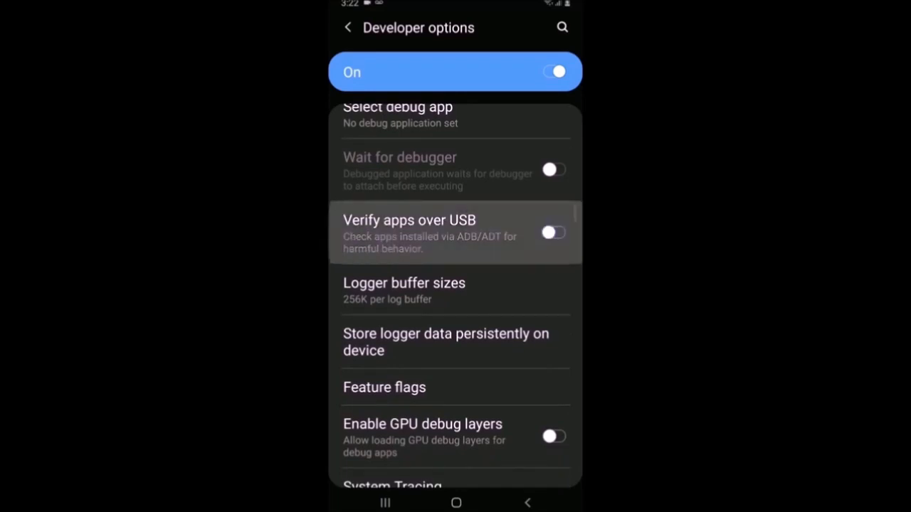
pyautogui.click(553, 234)
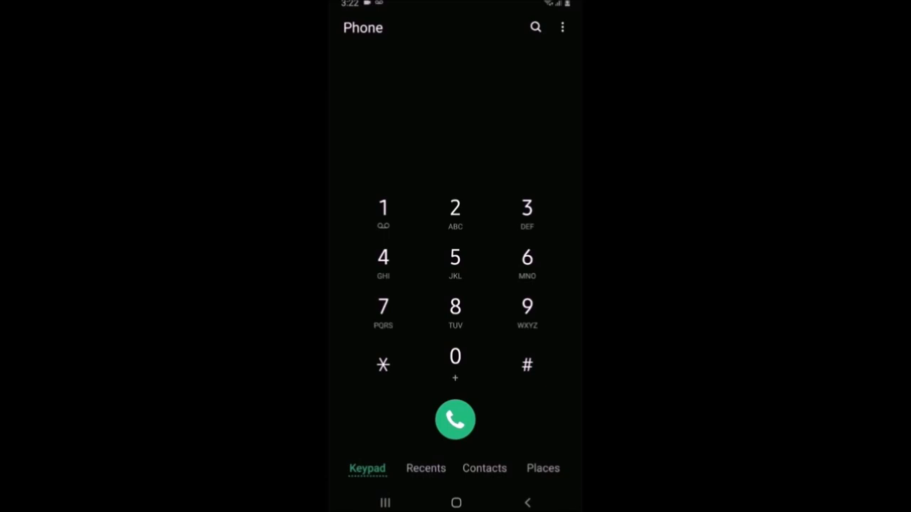
# - Enter the USB settings service code in the dialer and choose DM + MODEM + ADB mode
pyautogui.click(456, 355)
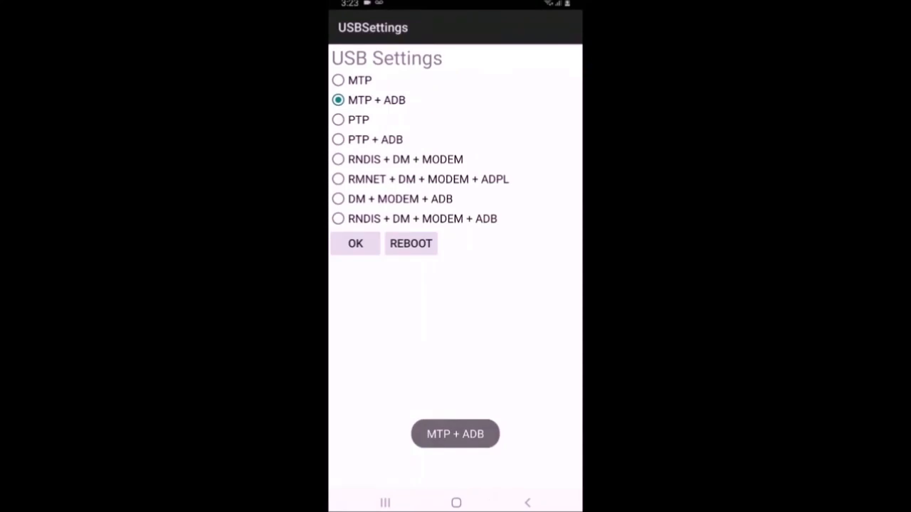
pyautogui.click(338, 199)
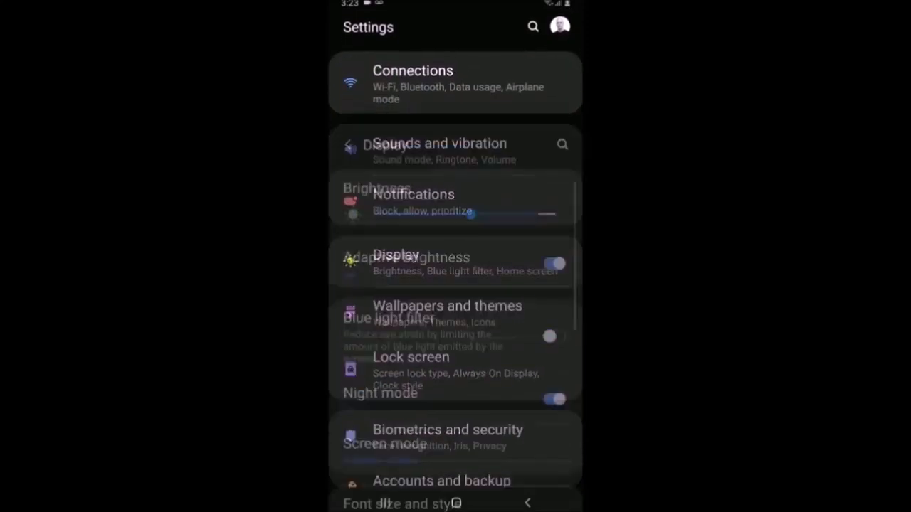
# - Show the Display settings scrolled to Screen timeout, currently 1 minute
pyautogui.click(420, 264)
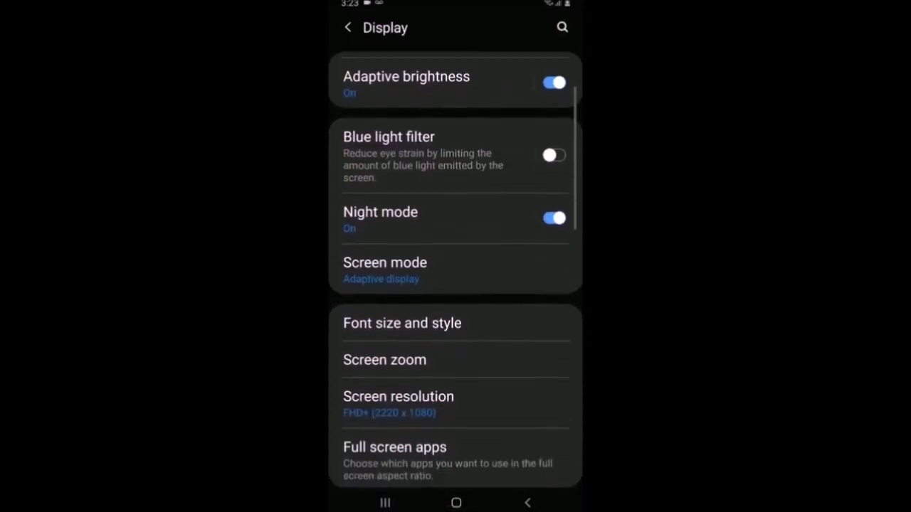
pyautogui.scroll(-3)
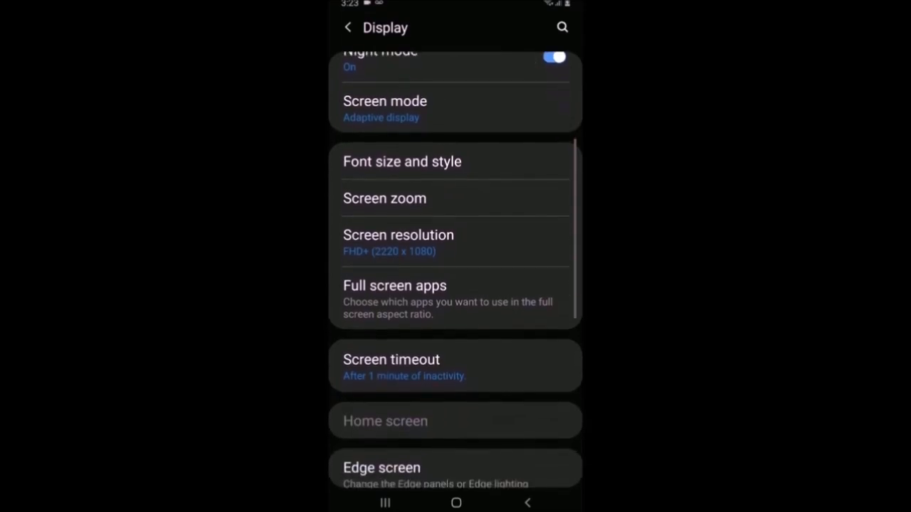